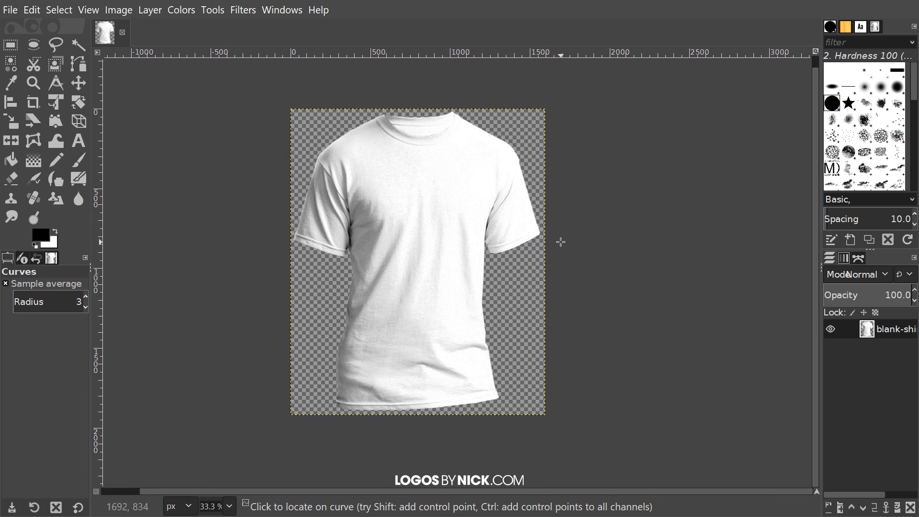
{"action": "mouse_move", "coordinate": [490, 263]}
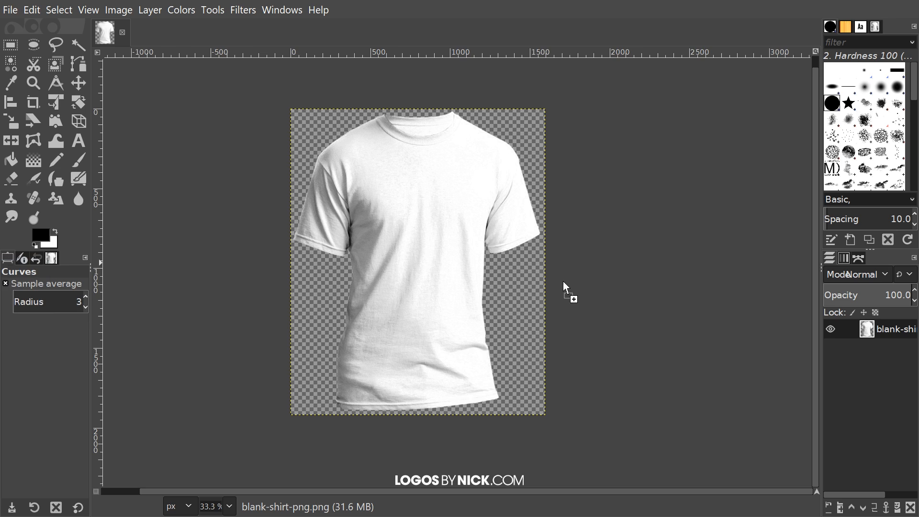
{"action": "mouse_move", "coordinate": [408, 199]}
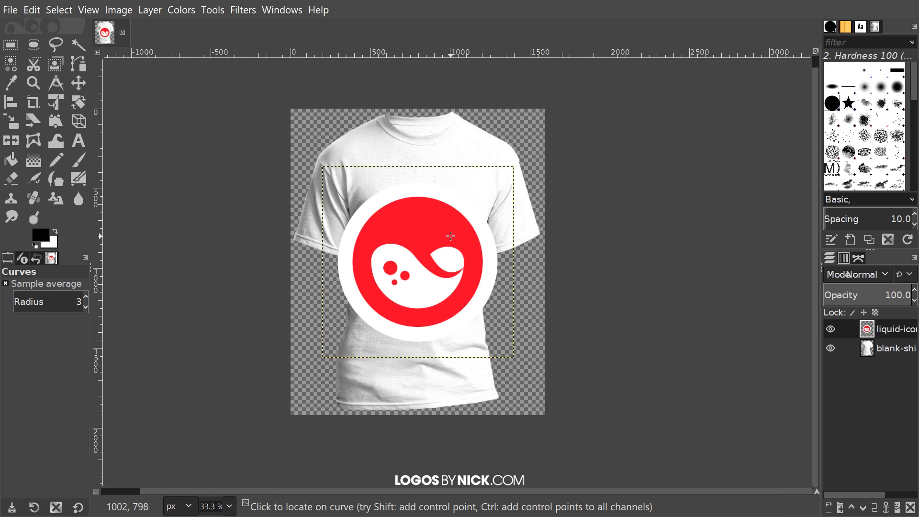
{"action": "mouse_move", "coordinate": [439, 158]}
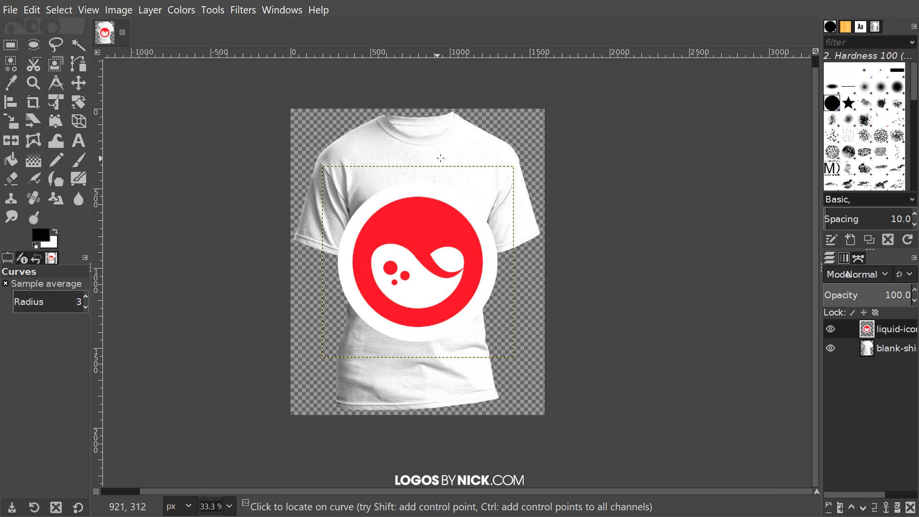
{"action": "mouse_move", "coordinate": [524, 220]}
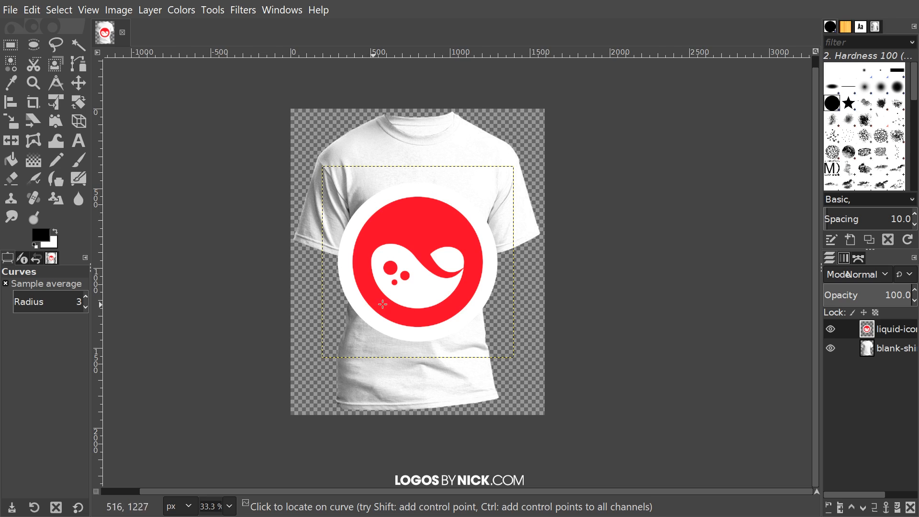
{"action": "mouse_move", "coordinate": [549, 318]}
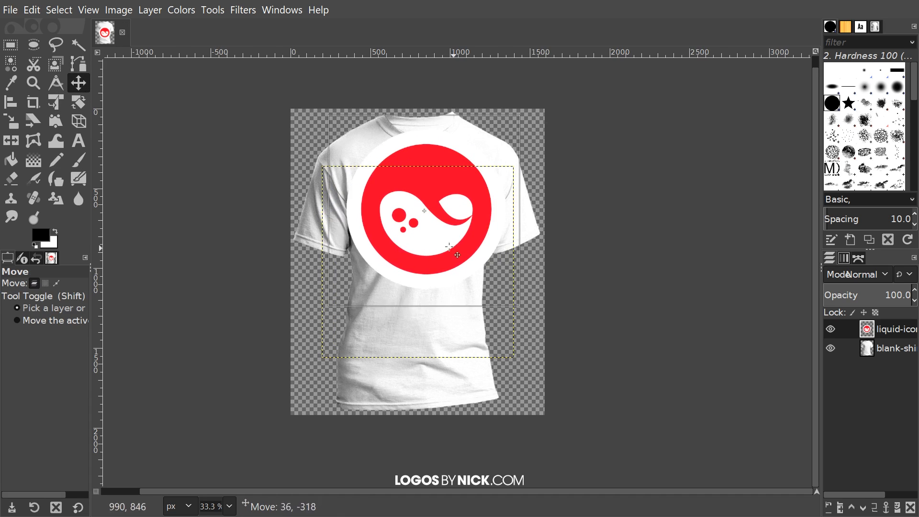
Step: Drag the red logo upward onto the T-shirt's upper chest
{"action": "left_click_drag", "start_coordinate": [456, 254], "coordinate": [480, 339]}
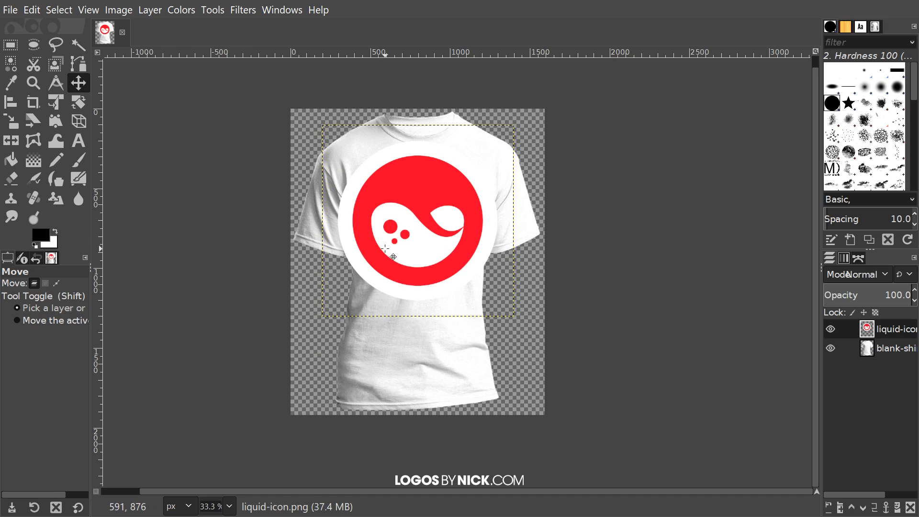
{"action": "mouse_move", "coordinate": [158, 146]}
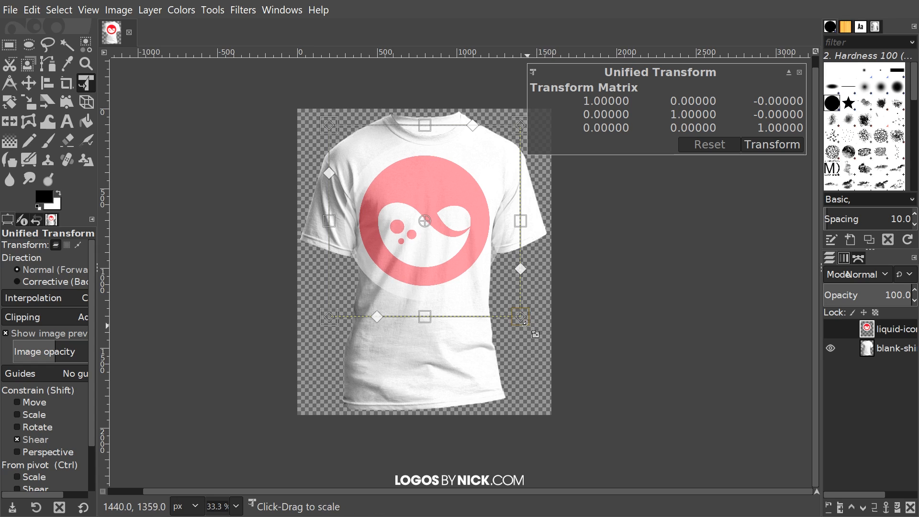
Step: Scale the logo down proportionally to chest size and nudge it to the centre of the shirt front
{"action": "left_click_drag", "start_coordinate": [519, 317], "coordinate": [519, 310]}
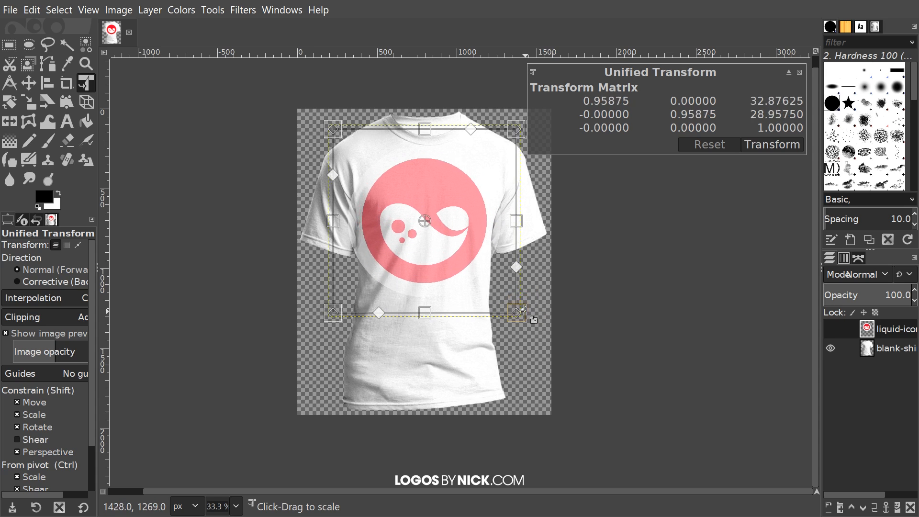
{"action": "left_click_drag", "start_coordinate": [521, 308], "coordinate": [500, 295]}
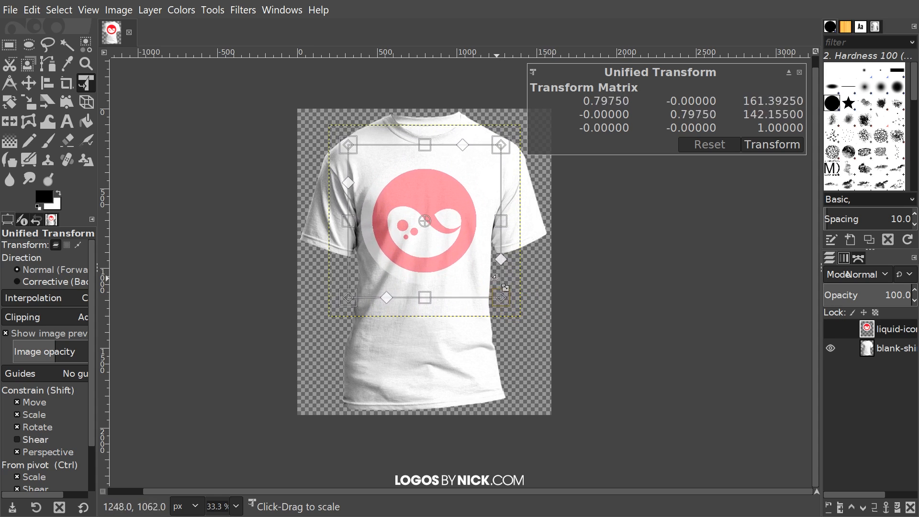
{"action": "left_click_drag", "start_coordinate": [500, 296], "coordinate": [513, 301]}
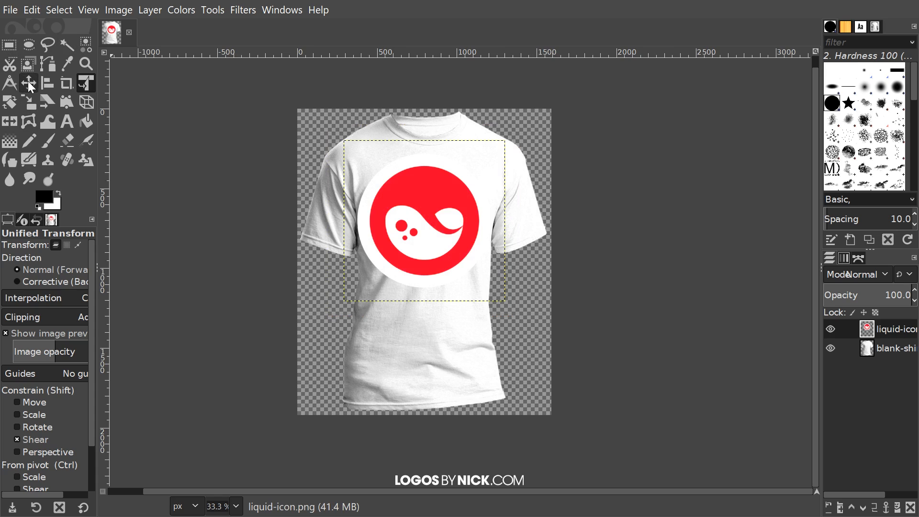
{"action": "left_click", "coordinate": [28, 82]}
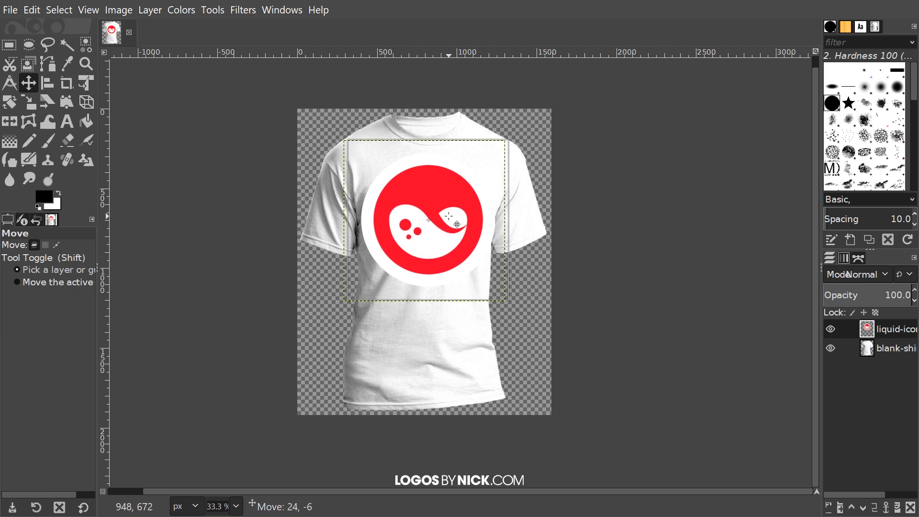
{"action": "left_click_drag", "start_coordinate": [454, 216], "coordinate": [432, 218]}
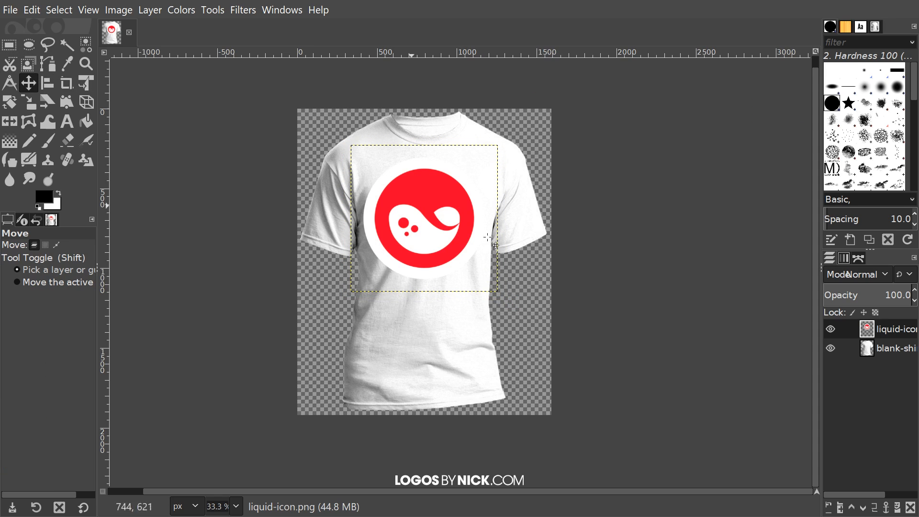
{"action": "left_click_drag", "start_coordinate": [486, 237], "coordinate": [486, 233]}
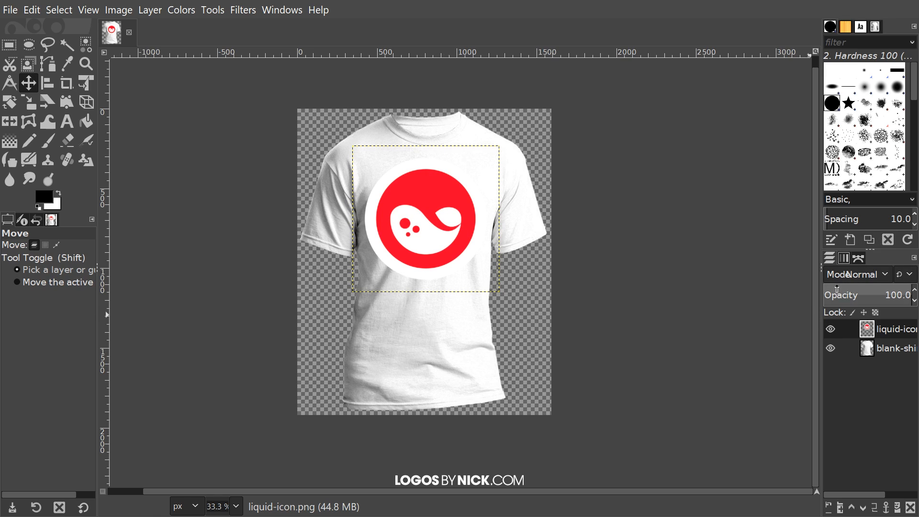
{"action": "mouse_move", "coordinate": [822, 311]}
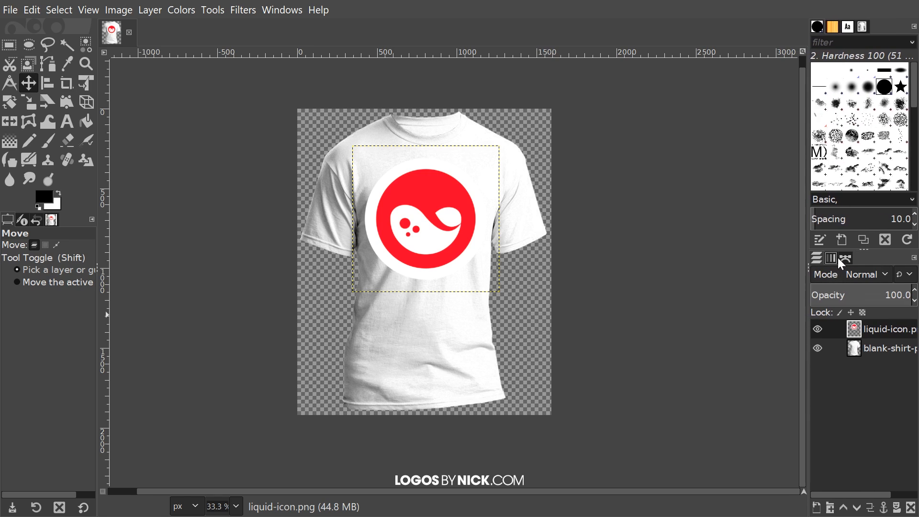
Step: Set the logo layer's blend mode to Darken only so its white ring vanishes into the fabric
{"action": "left_click", "coordinate": [866, 274]}
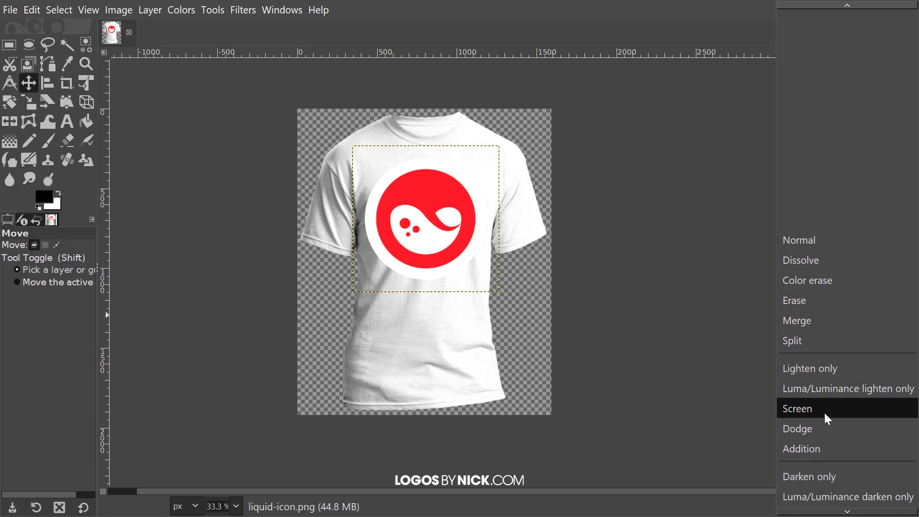
{"action": "left_click", "coordinate": [809, 476]}
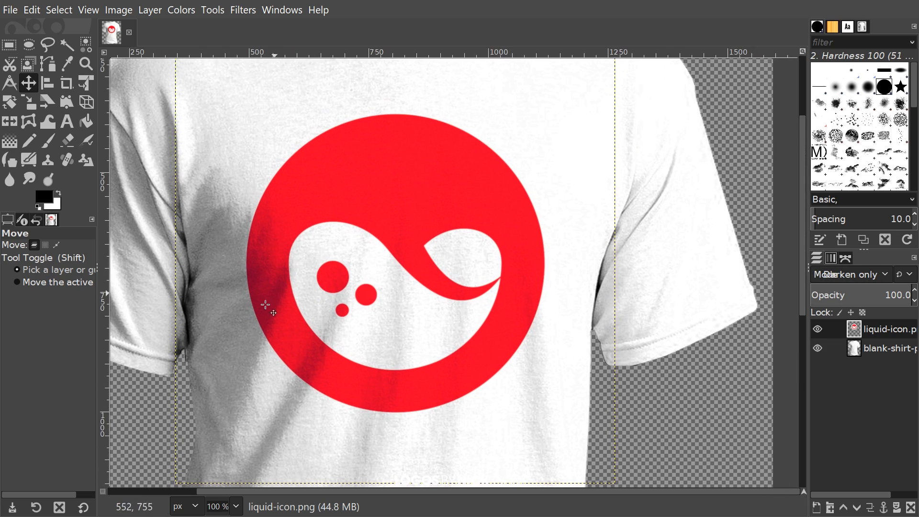
{"action": "scroll", "scroll_direction": "down", "scroll_amount": 3}
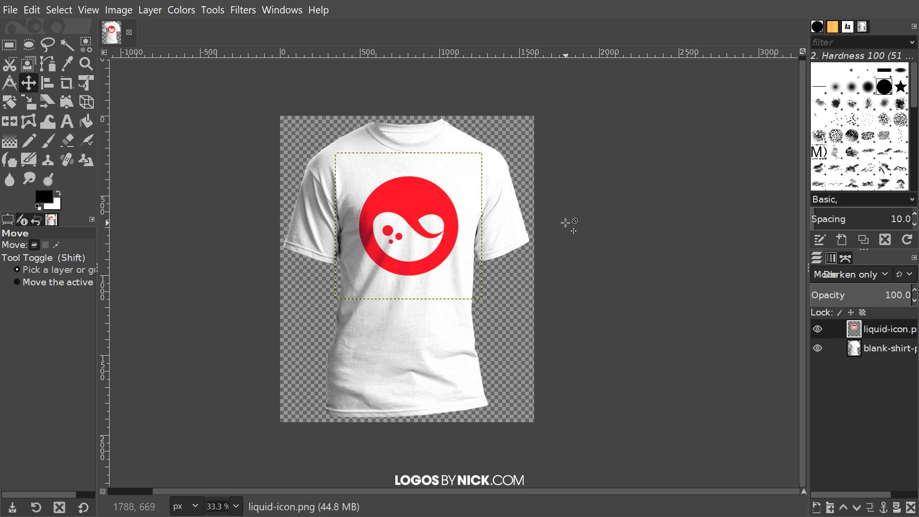
{"action": "mouse_move", "coordinate": [399, 257]}
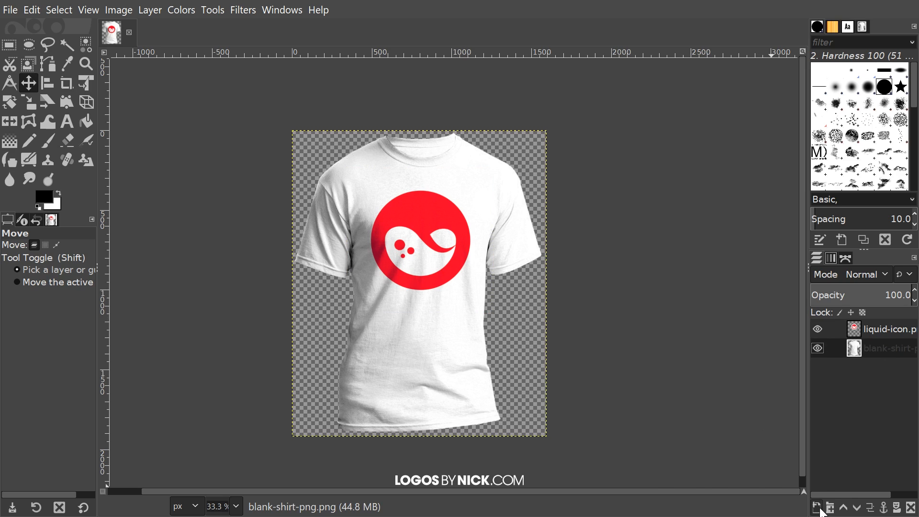
{"action": "mouse_move", "coordinate": [820, 507]}
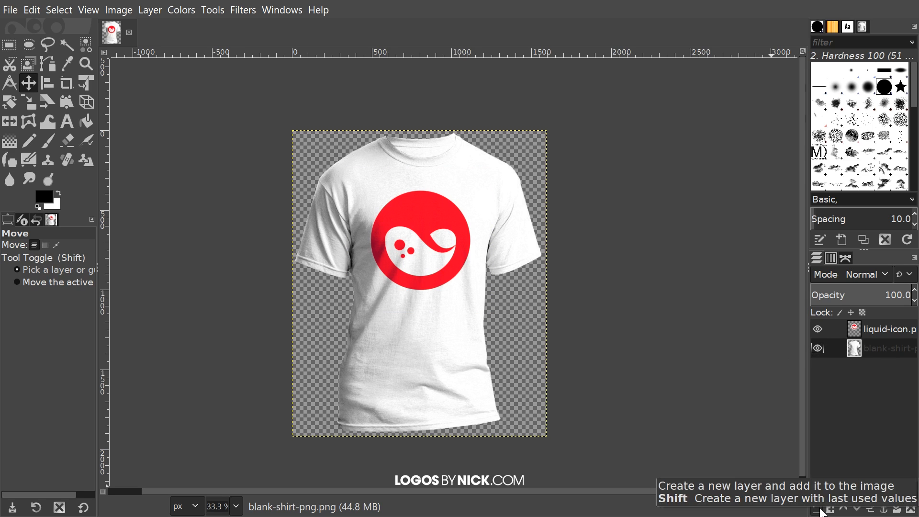
Step: Create a new transparent layer between the logo and the T-shirt layers
{"action": "left_click", "coordinate": [830, 507]}
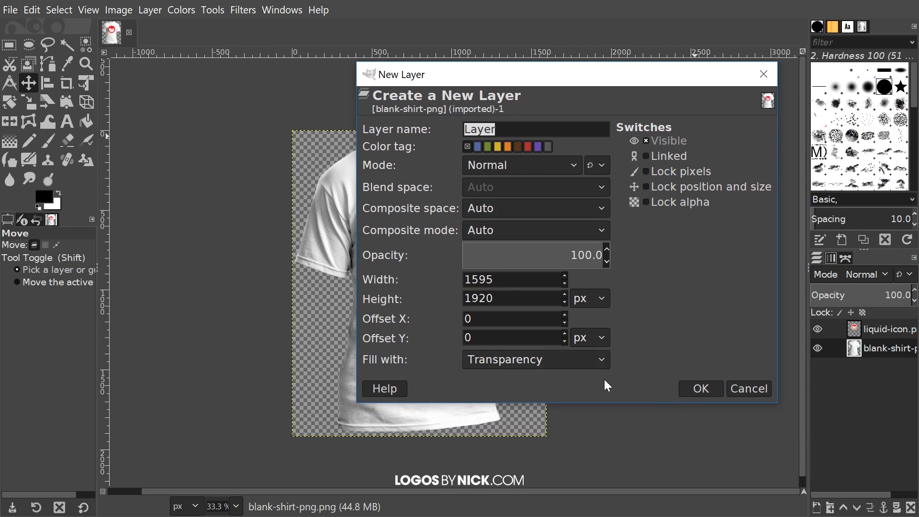
{"action": "left_click", "coordinate": [700, 389]}
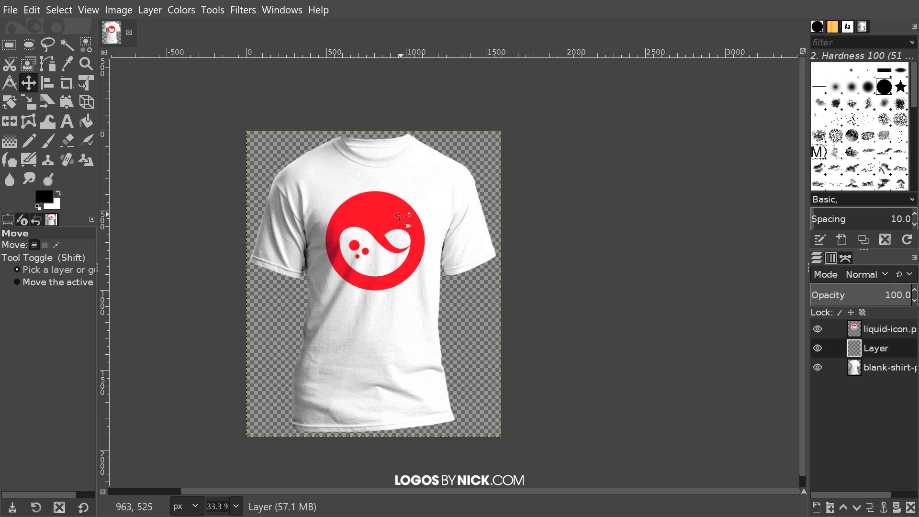
{"action": "mouse_move", "coordinate": [366, 229]}
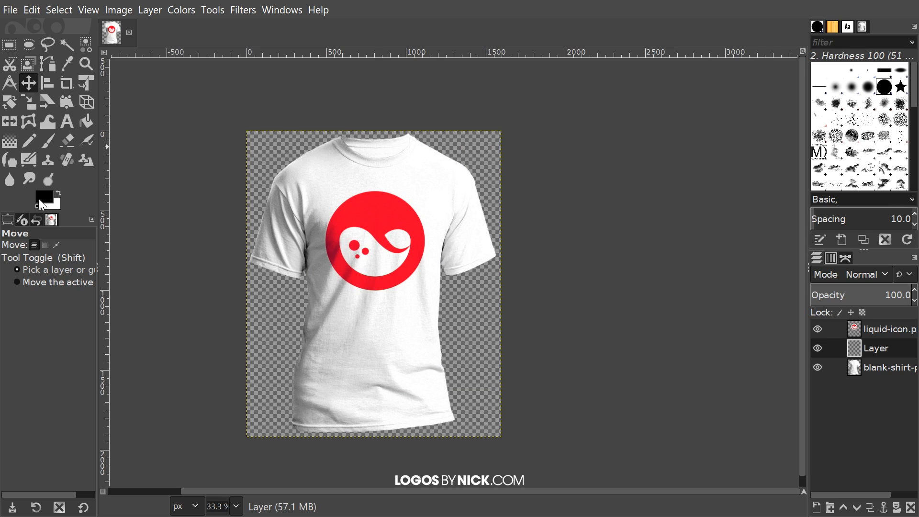
Step: Choose dark blue 0d2982 as foreground, fill the new layer with it, and reach its blend mode list
{"action": "left_click", "coordinate": [43, 194]}
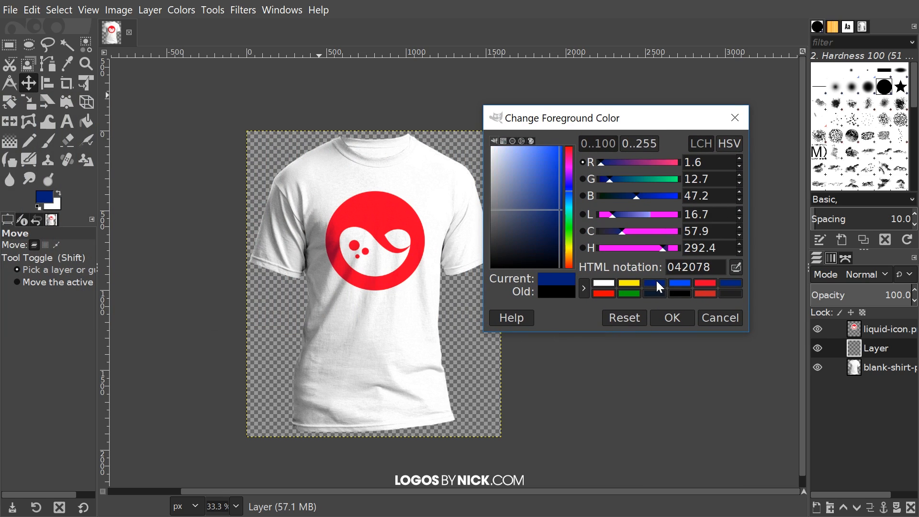
{"action": "left_click", "coordinate": [560, 207]}
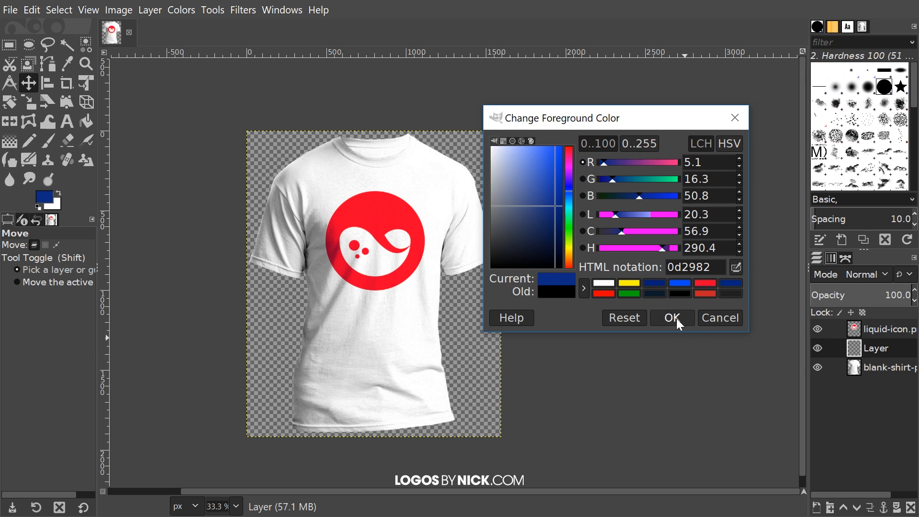
{"action": "left_click", "coordinate": [30, 10]}
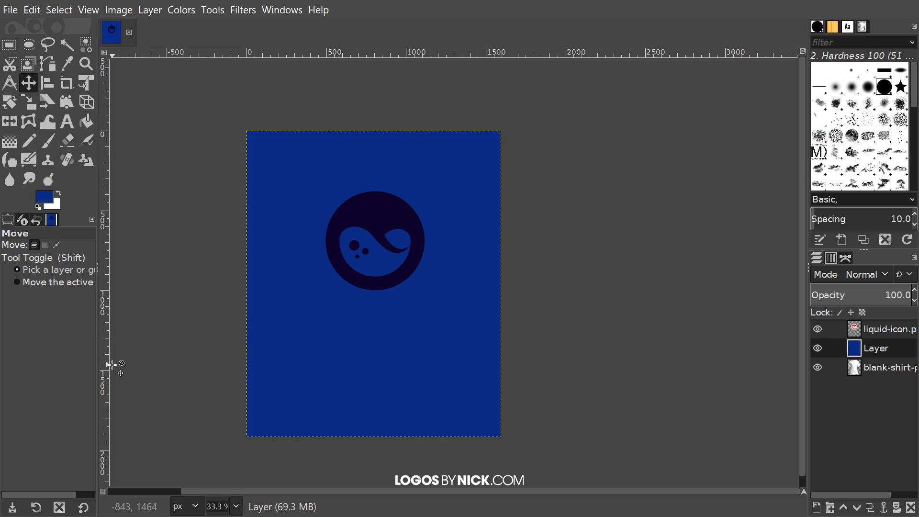
{"action": "mouse_move", "coordinate": [322, 445]}
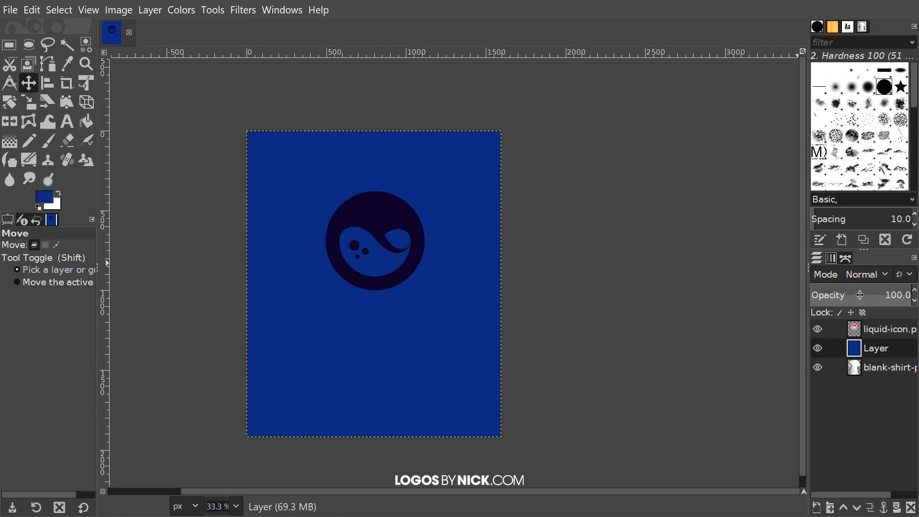
{"action": "left_click", "coordinate": [867, 273]}
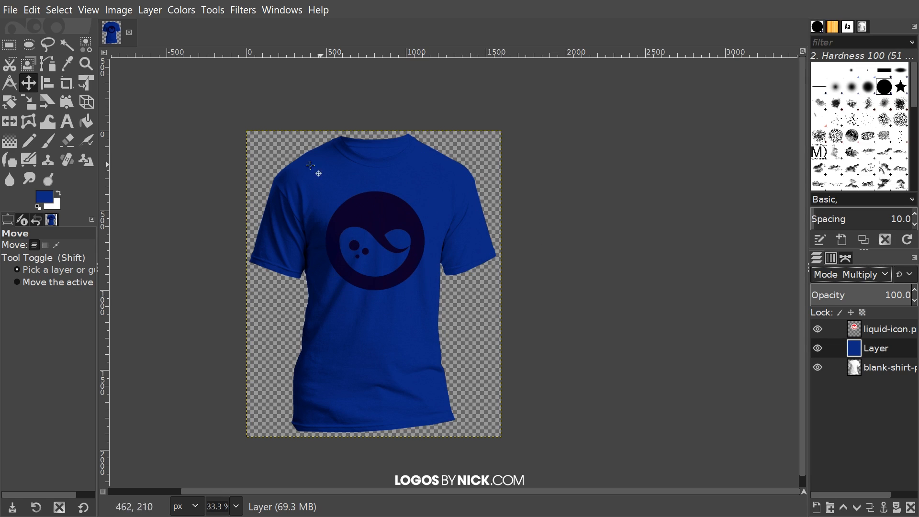
{"action": "mouse_move", "coordinate": [460, 193]}
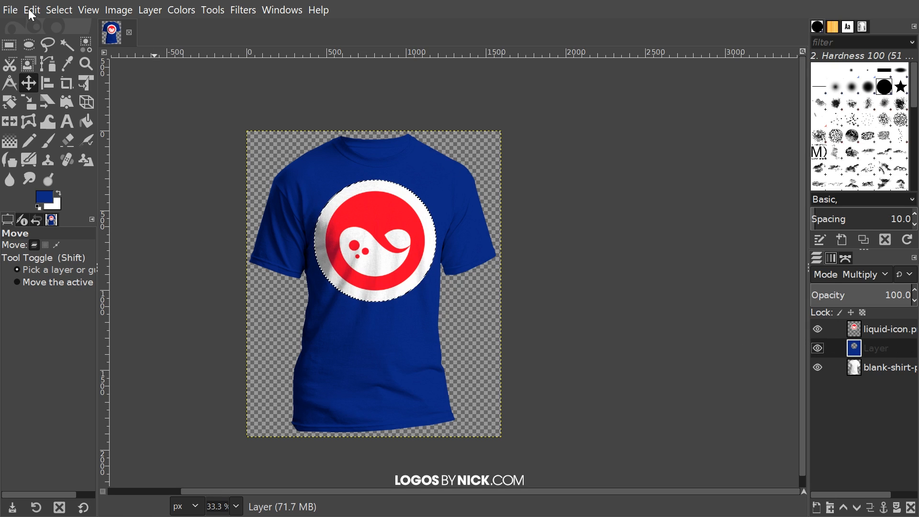
Step: Clear the selection around the logo via Select > None after cutting it from the blue layer
{"action": "left_click", "coordinate": [31, 9]}
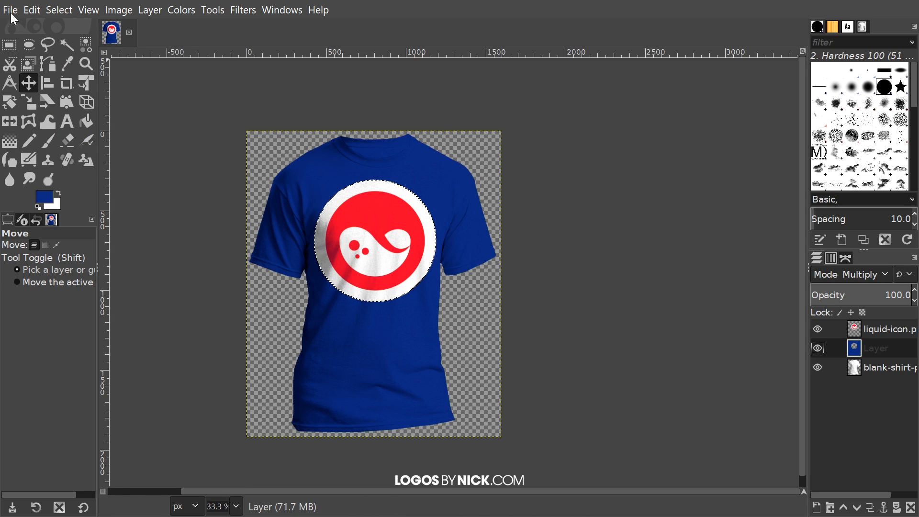
{"action": "left_click", "coordinate": [58, 9]}
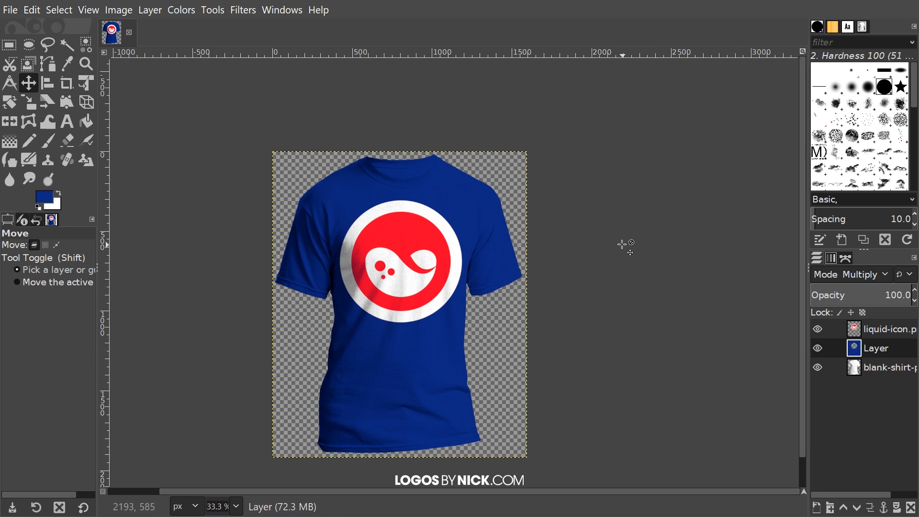
{"action": "mouse_move", "coordinate": [467, 318]}
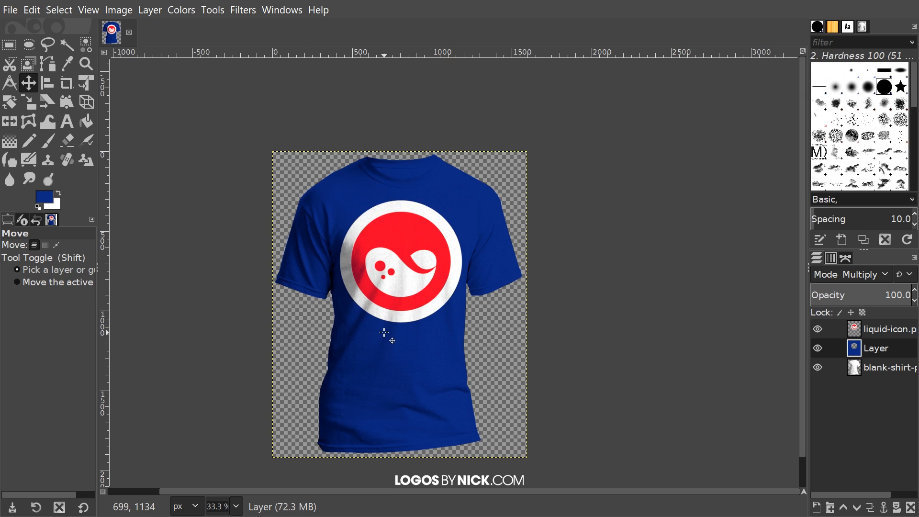
{"action": "mouse_move", "coordinate": [442, 276]}
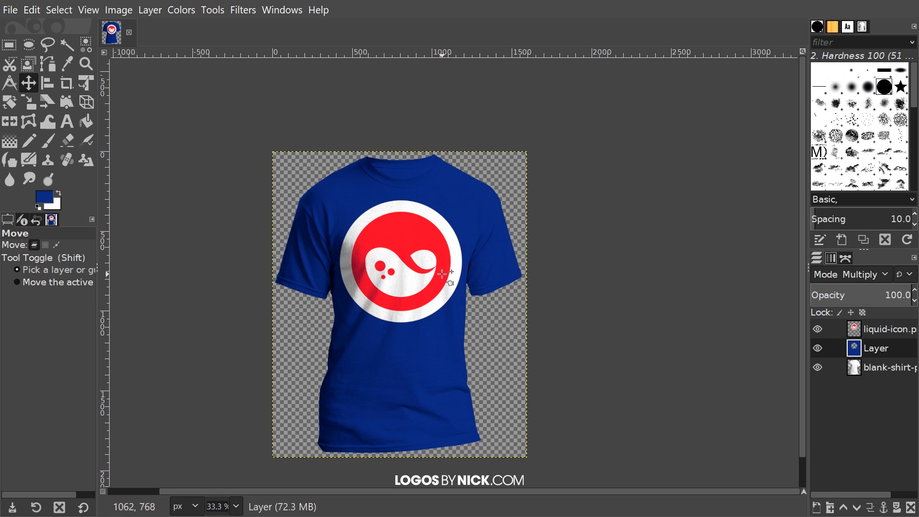
Step: Set foreground to yellow fff100 and fill the colour layer so the shirt turns yellow
{"action": "left_click_drag", "start_coordinate": [443, 273], "coordinate": [458, 247]}
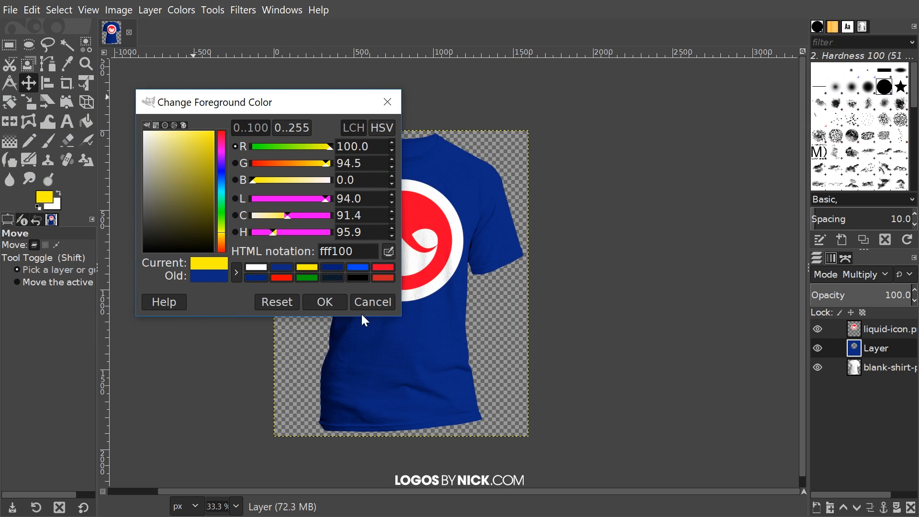
{"action": "left_click", "coordinate": [371, 302]}
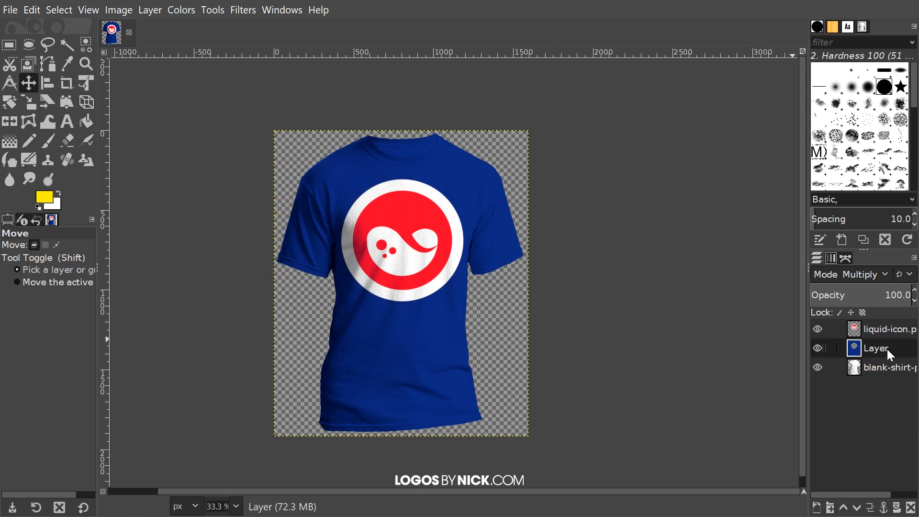
{"action": "left_click", "coordinate": [30, 9]}
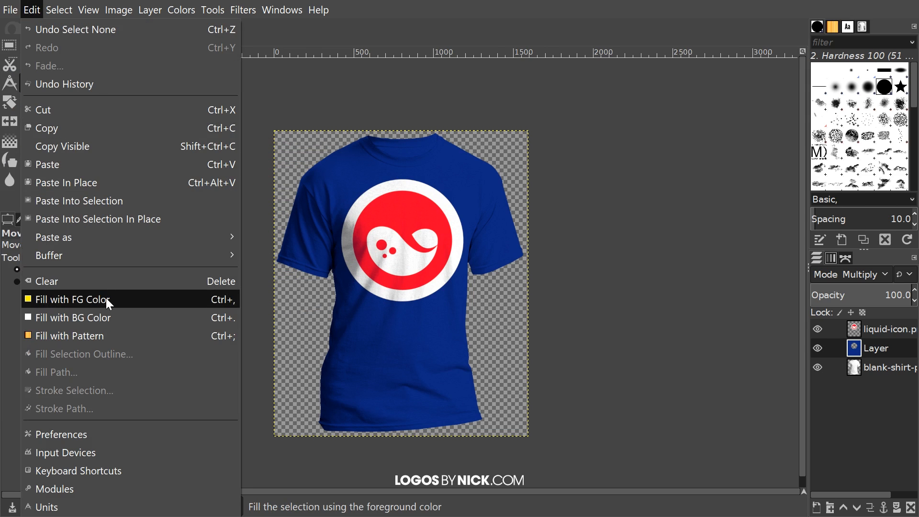
{"action": "left_click", "coordinate": [72, 299]}
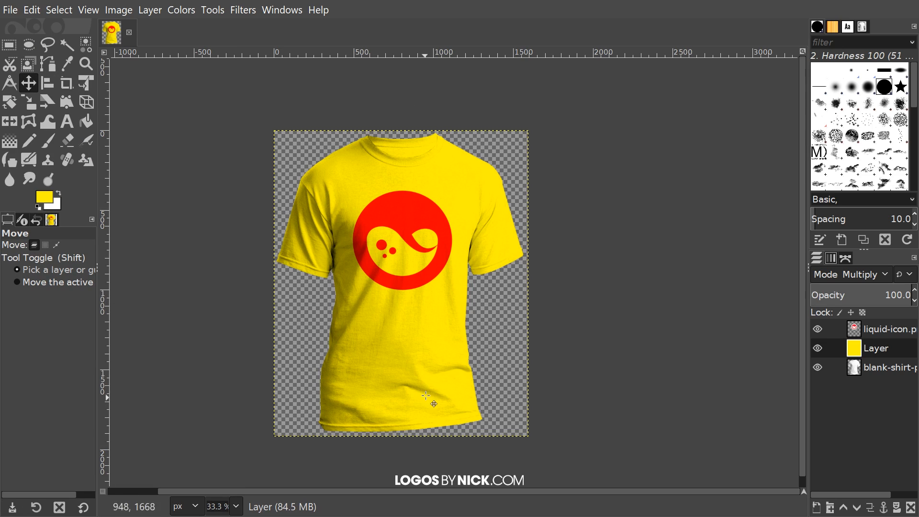
{"action": "mouse_move", "coordinate": [416, 276]}
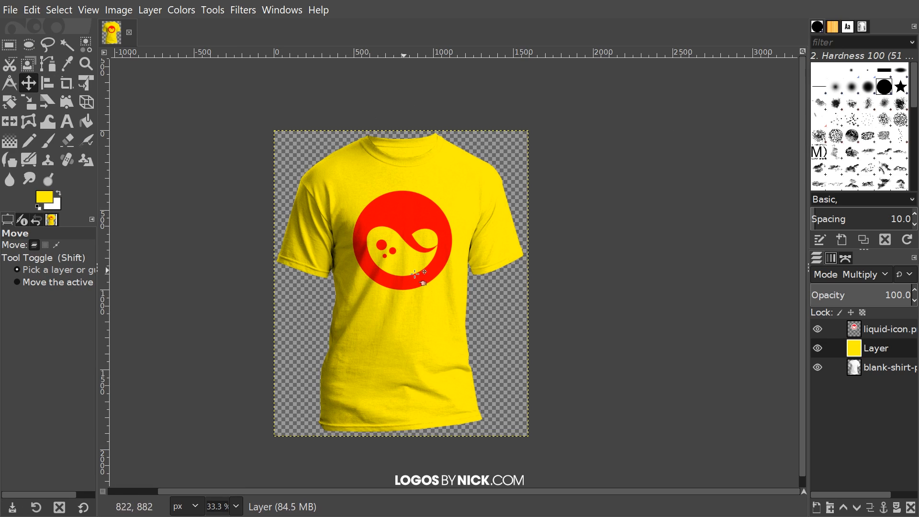
{"action": "mouse_move", "coordinate": [334, 158]}
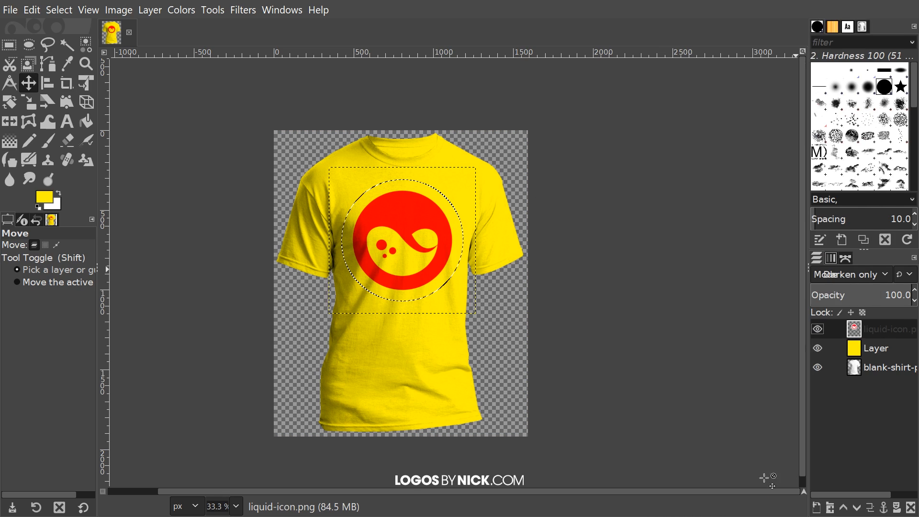
Step: Make the colour layer active with the logo's circular alpha selection in place
{"action": "left_click", "coordinate": [857, 275]}
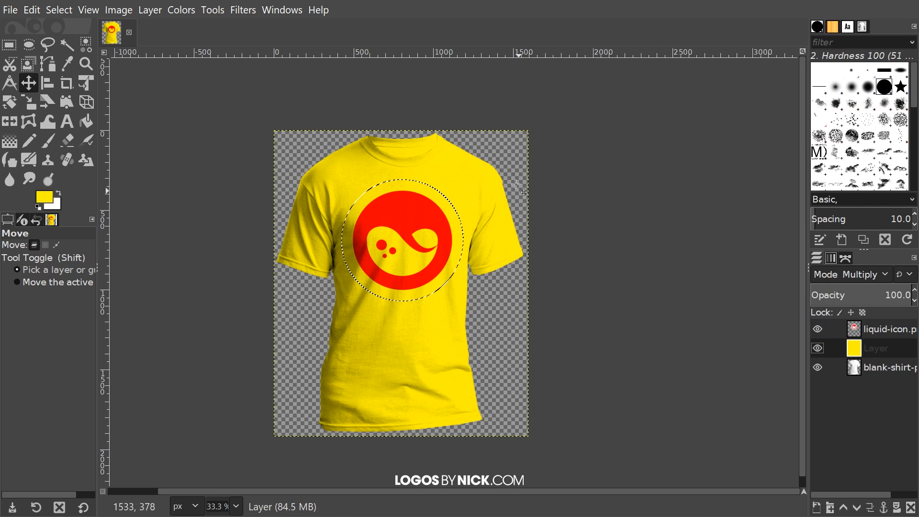